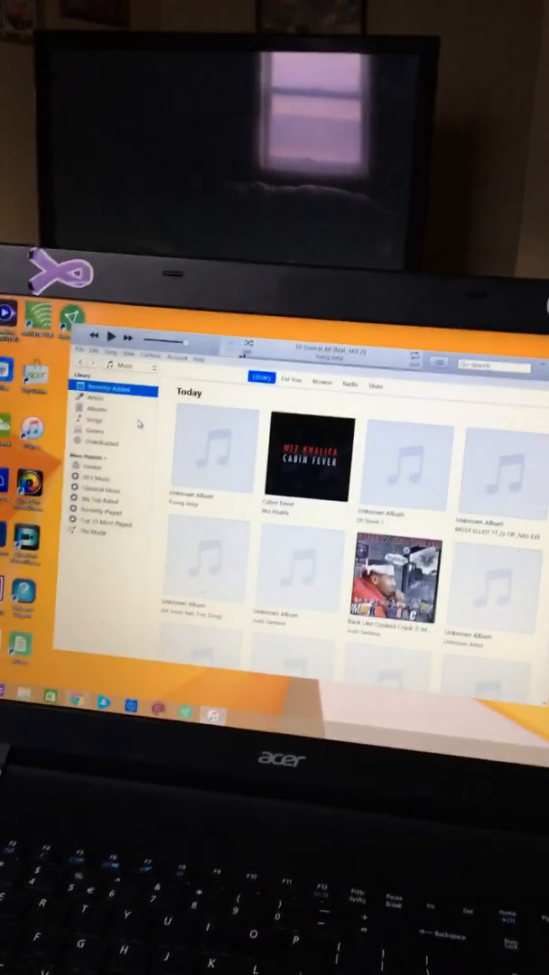
# - Show the music library as a song list while the iPhone is connected
pyautogui.click(83, 421)
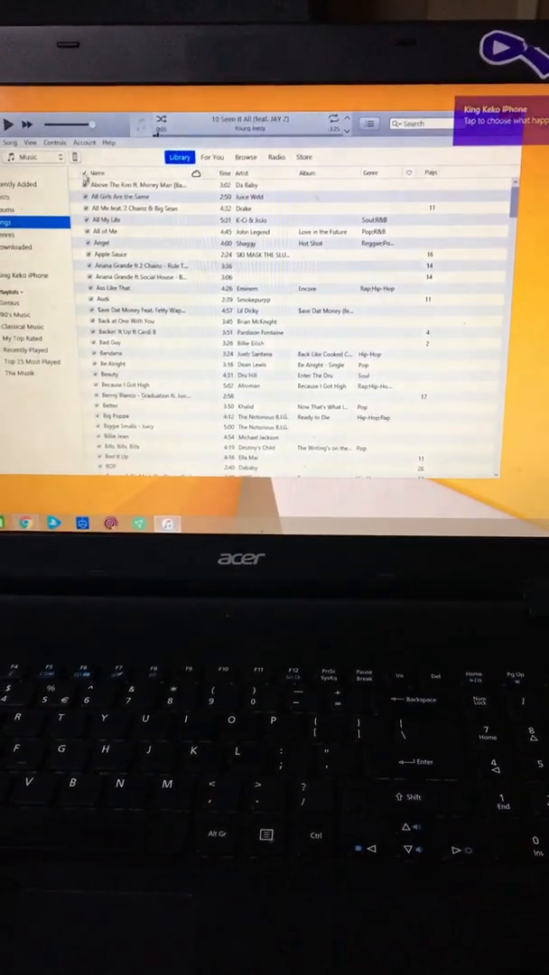
# - Open the iPhone's Music sync settings, then view the songs stored on the phone
pyautogui.click(499, 118)
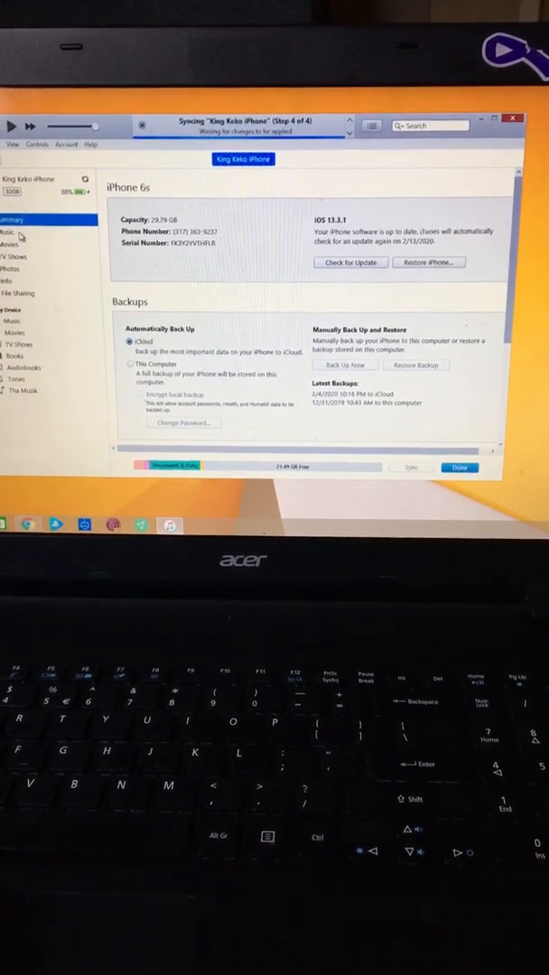
pyautogui.click(10, 232)
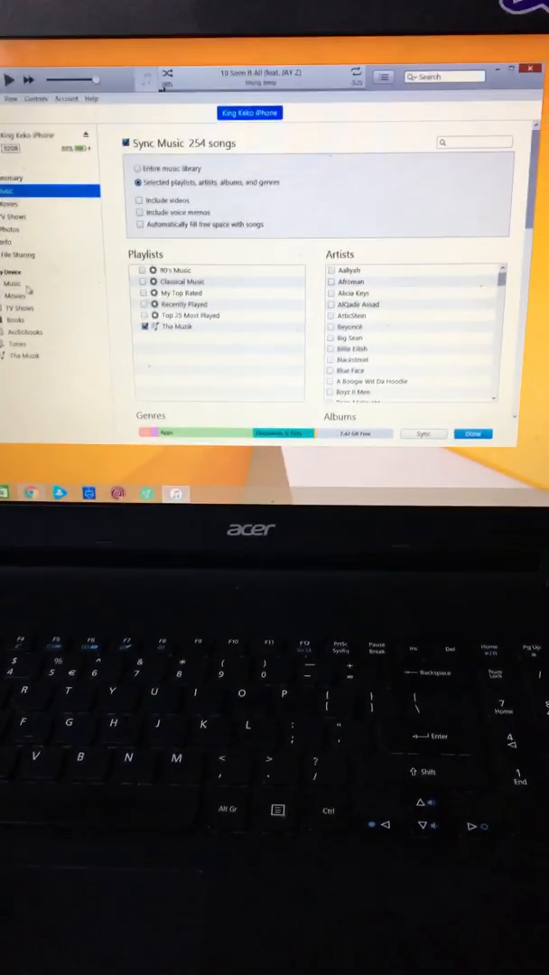
pyautogui.click(14, 293)
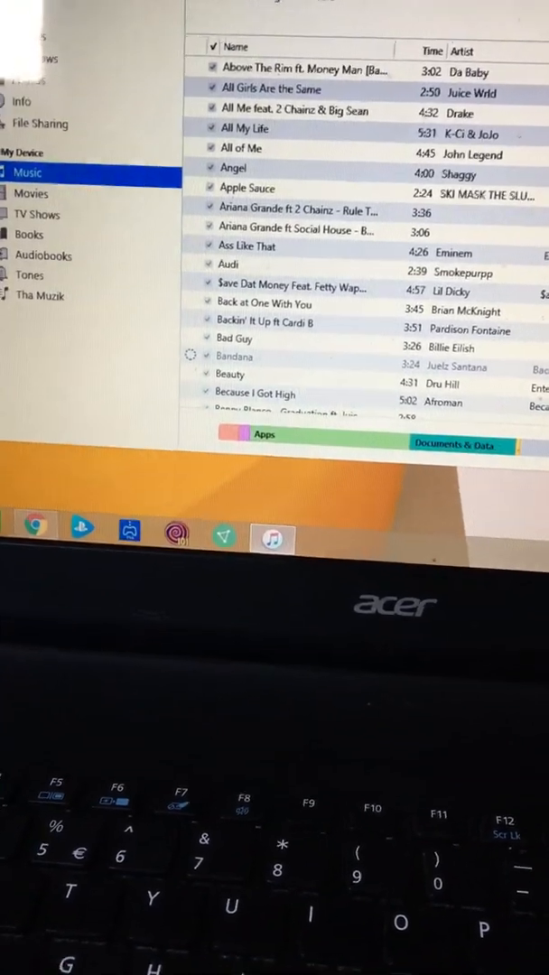
pyautogui.scroll(-3)
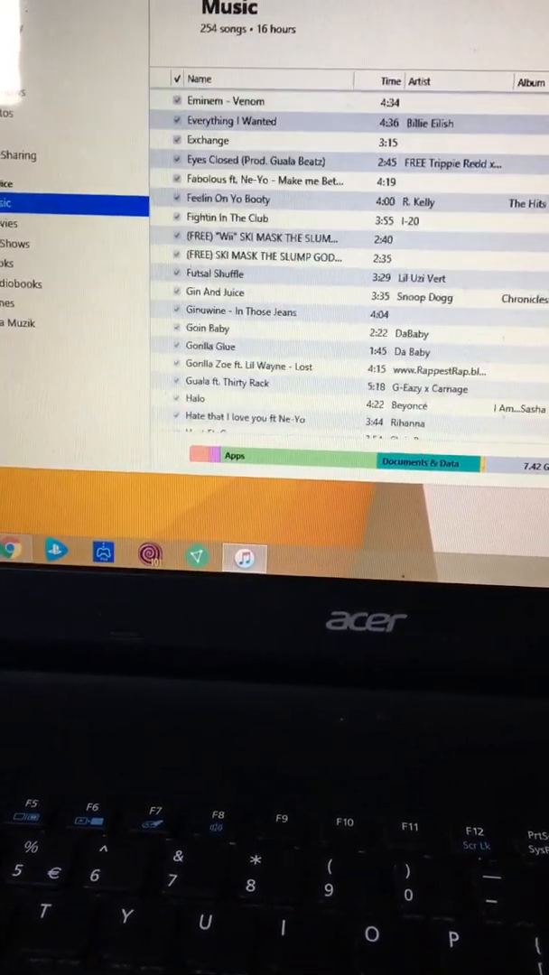
pyautogui.scroll(-3)
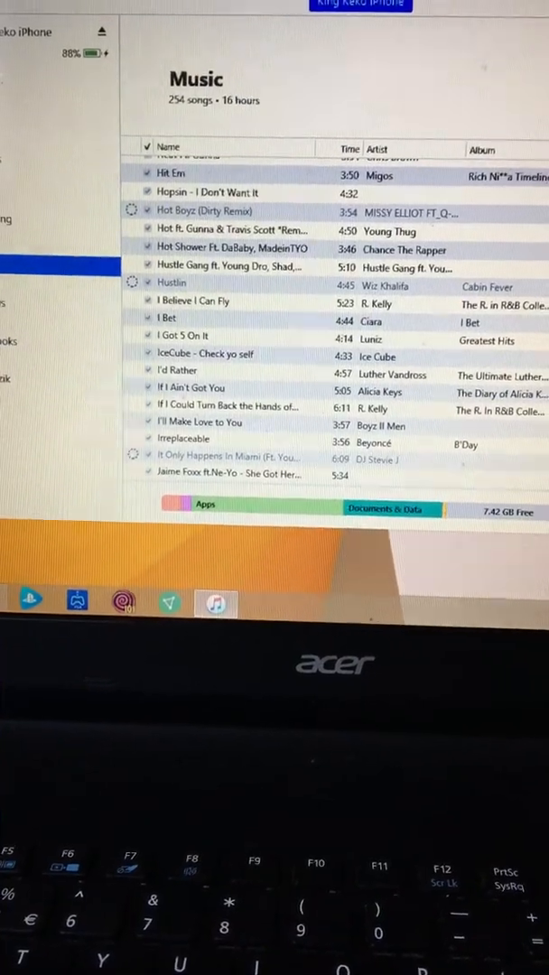
pyautogui.scroll(-3)
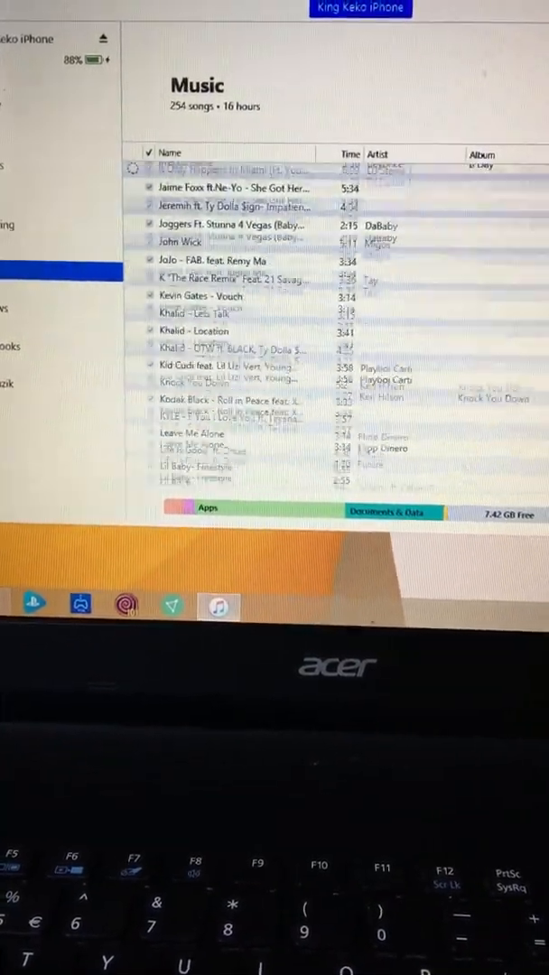
pyautogui.scroll(-3)
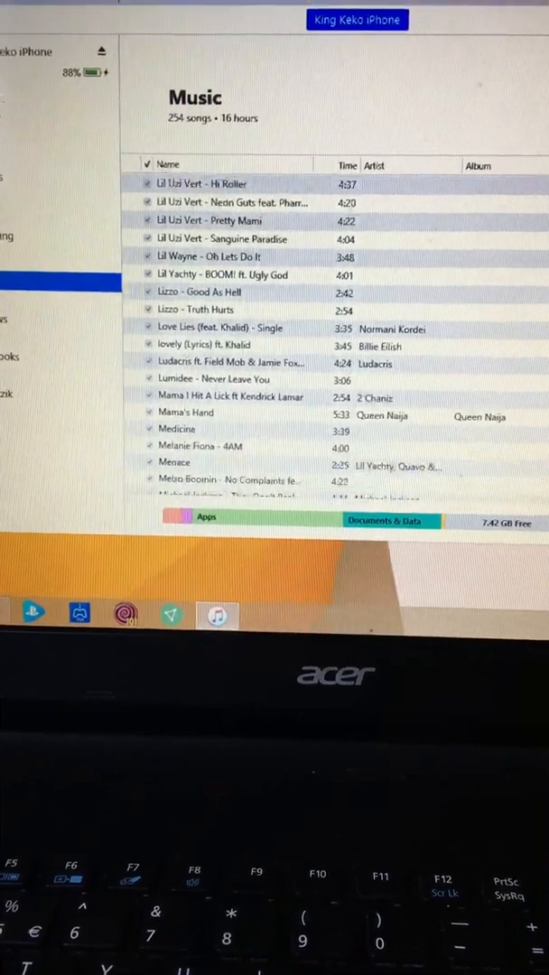
pyautogui.scroll(-3)
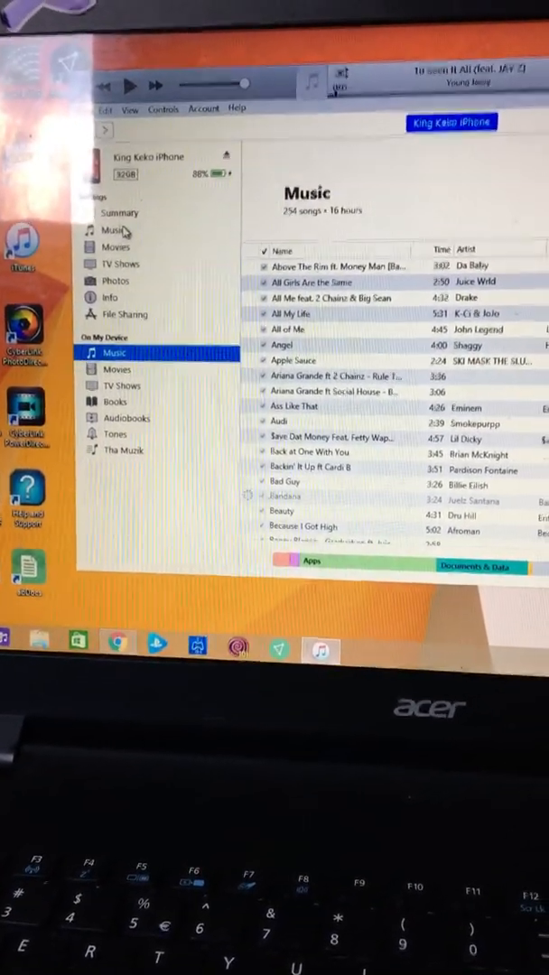
# - Check the phone's Music settings, then open its 256-song Tha Muzik playlist
pyautogui.click(115, 213)
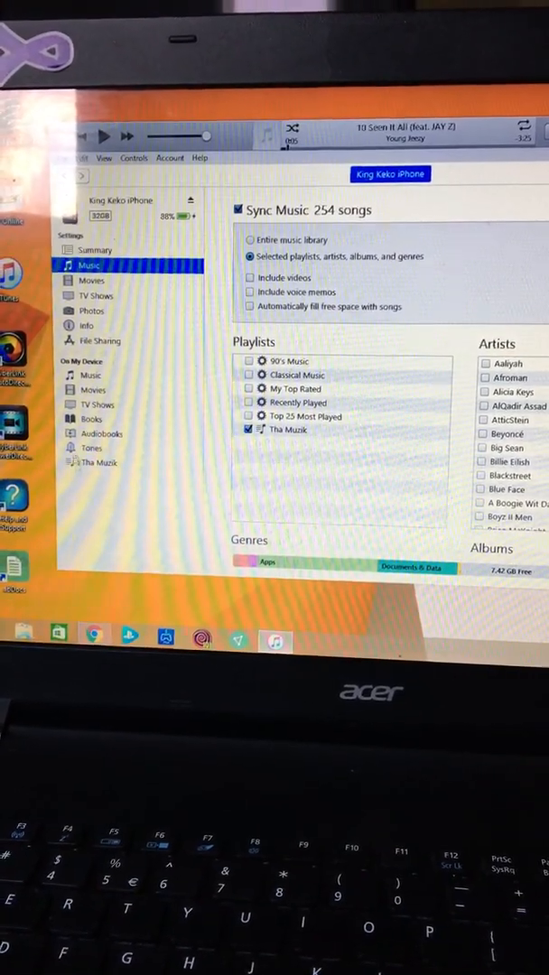
pyautogui.click(93, 461)
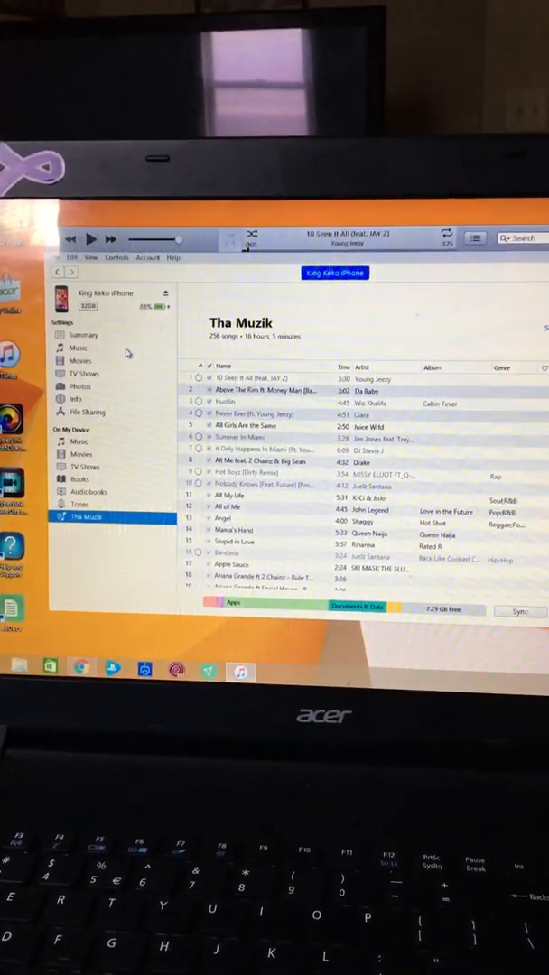
# - Return via on-device Music and Summary to the Music sync settings and uncheck Sync Music
pyautogui.click(91, 450)
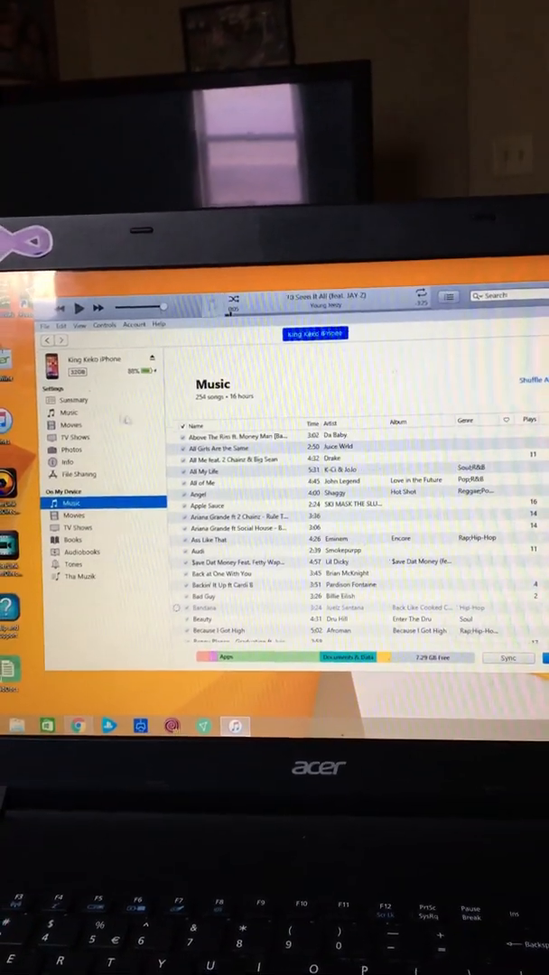
pyautogui.click(70, 399)
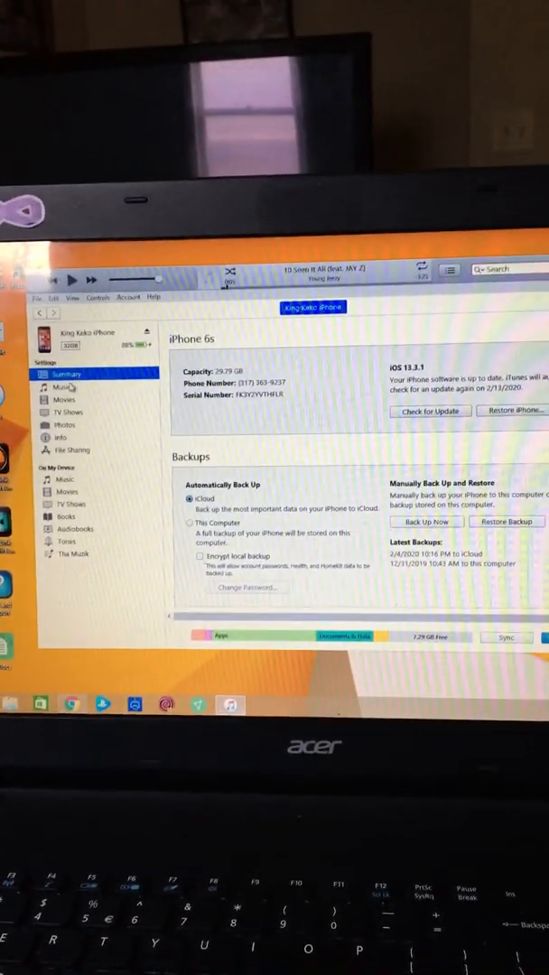
pyautogui.click(63, 386)
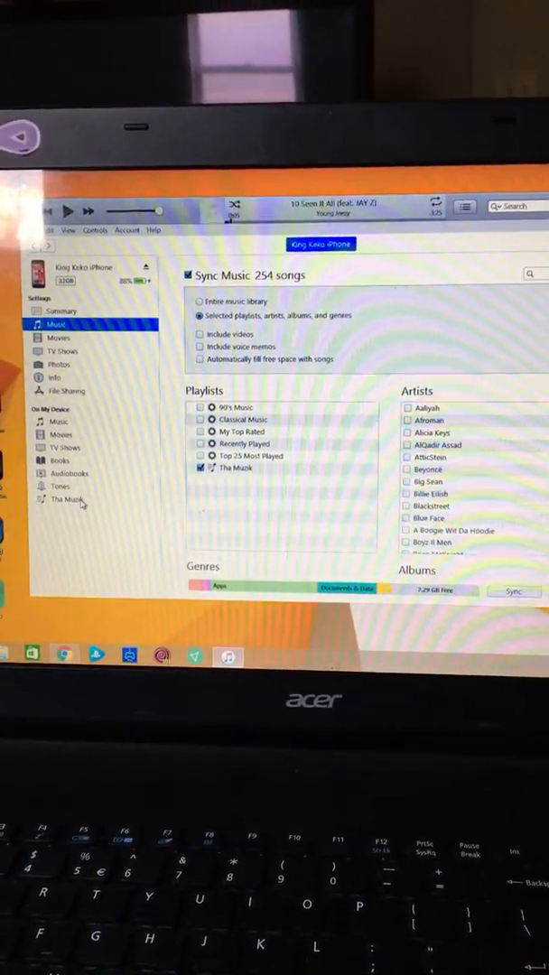
pyautogui.click(60, 500)
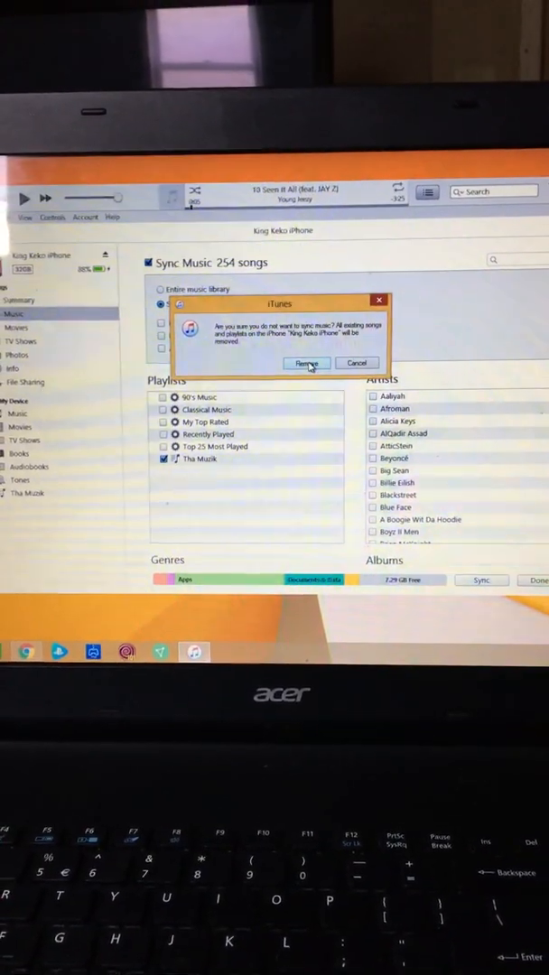
# - Confirm removing all songs from the iPhone and apply the disabled music sync
pyautogui.click(306, 362)
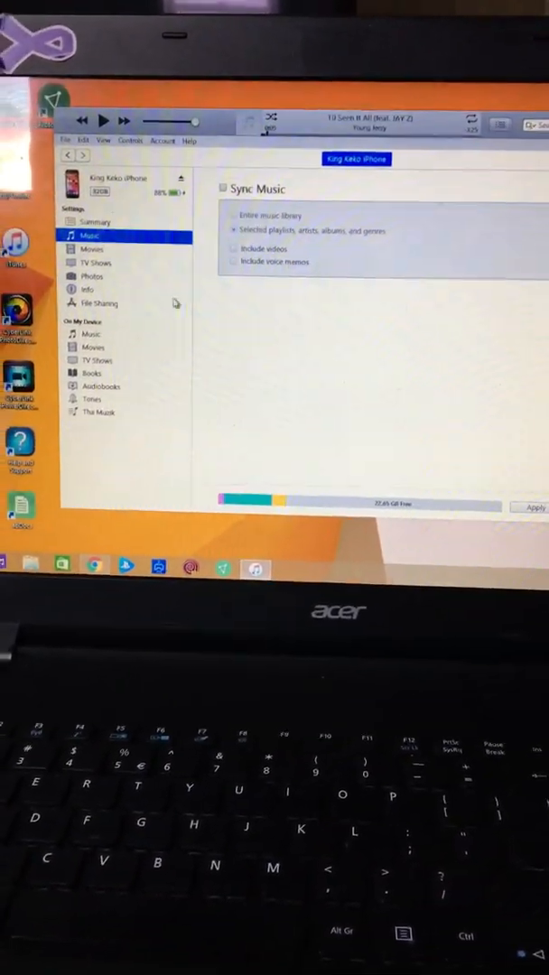
pyautogui.click(96, 324)
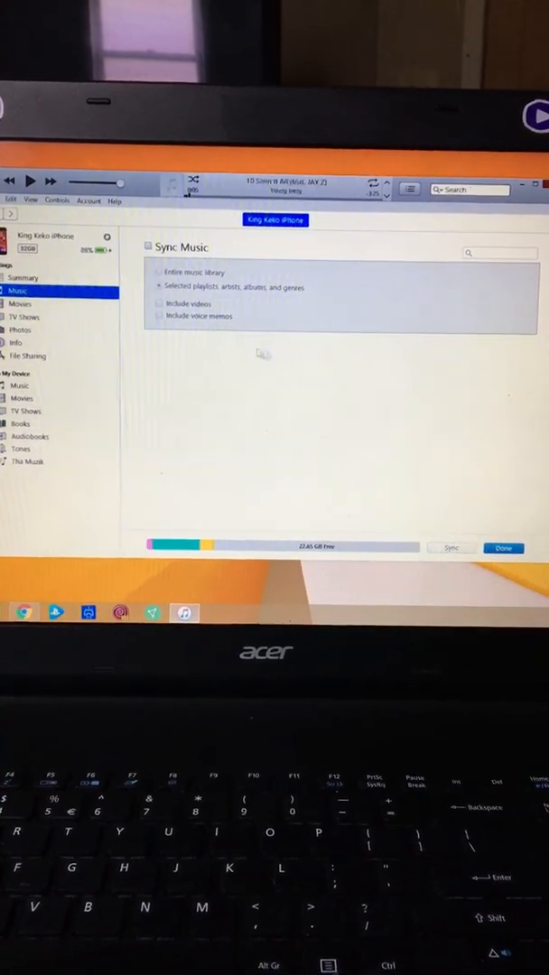
# - Check on-device Music, Summary and Music settings, then dismiss the error -54 dialog
pyautogui.click(20, 291)
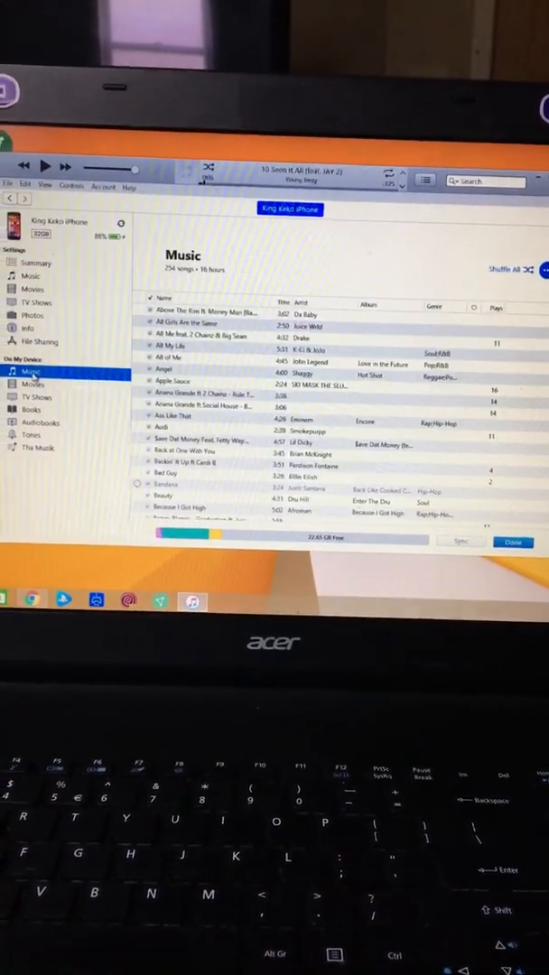
pyautogui.click(36, 253)
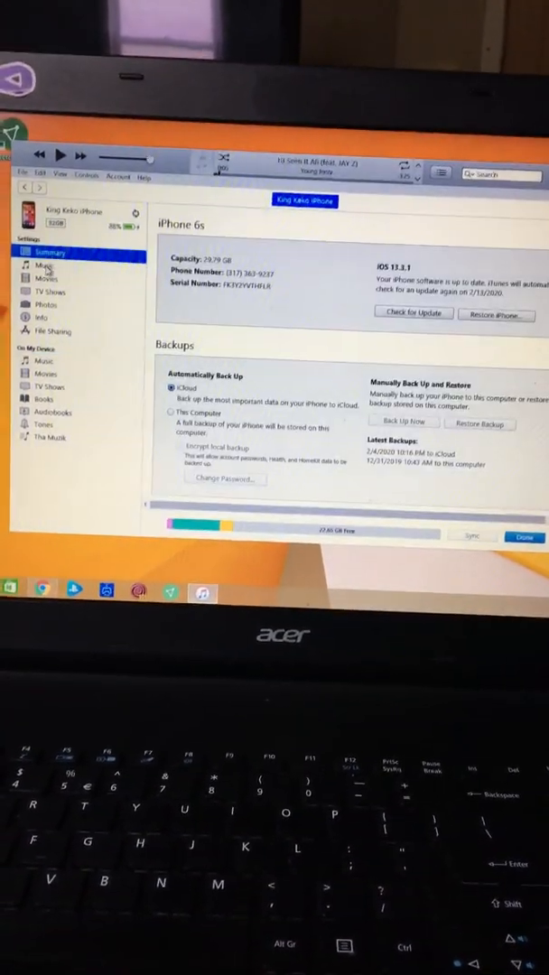
pyautogui.click(45, 265)
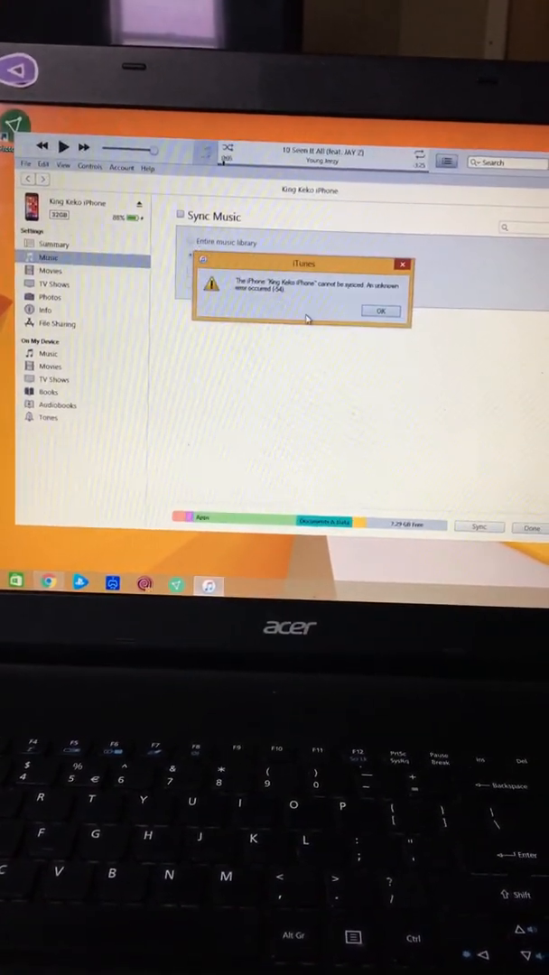
pyautogui.click(380, 310)
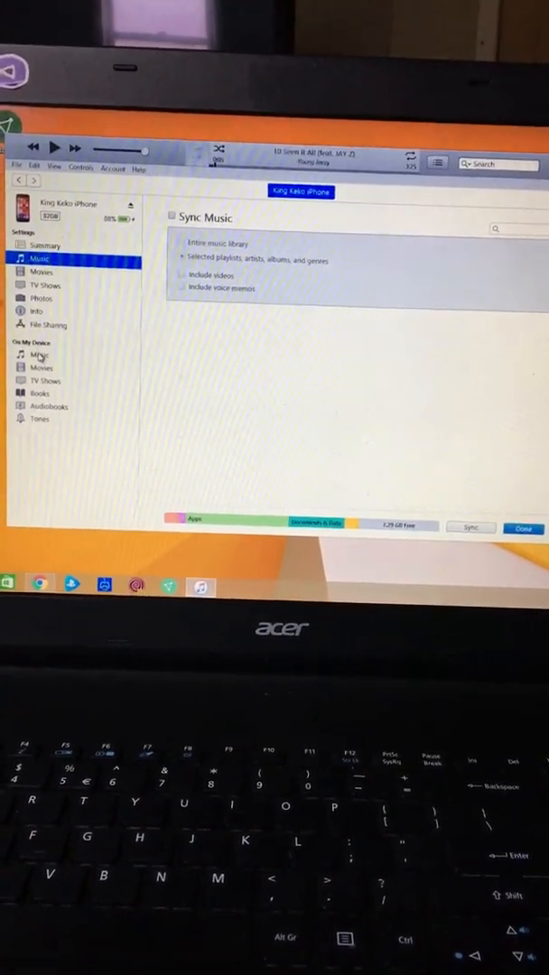
pyautogui.click(41, 355)
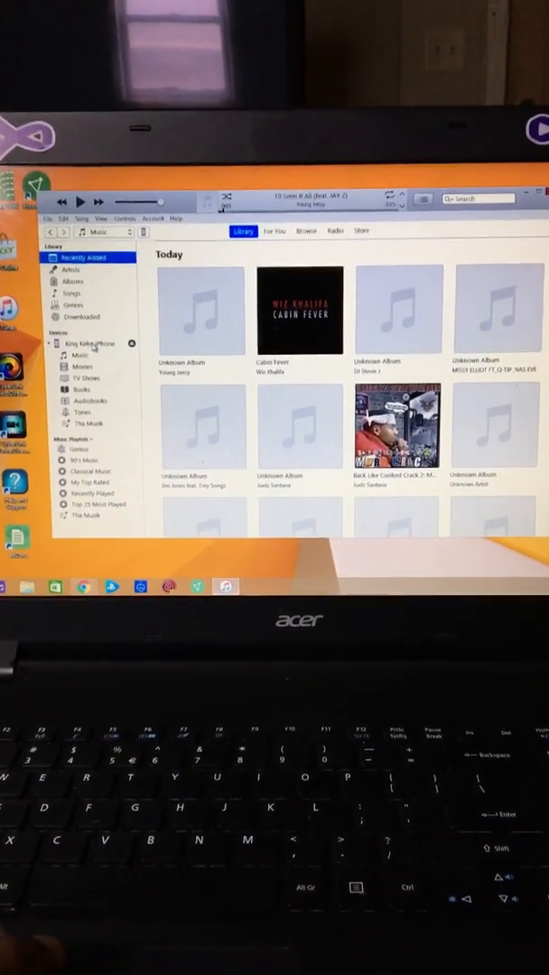
pyautogui.click(80, 354)
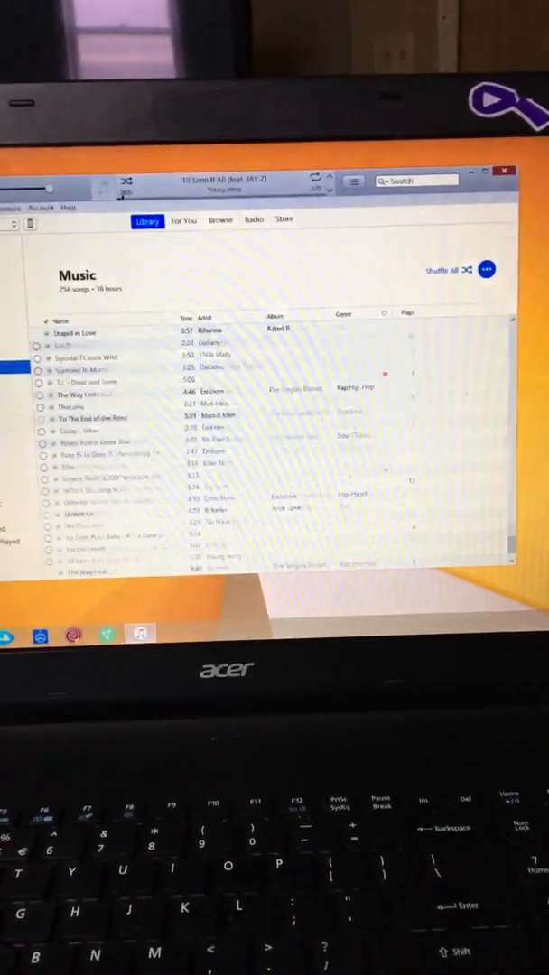
pyautogui.scroll(-3)
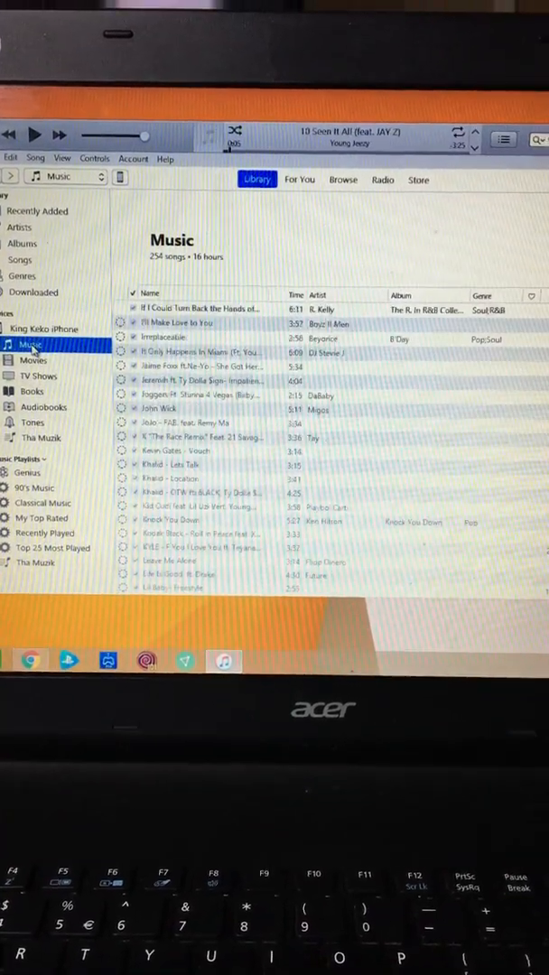
pyautogui.scroll(-3)
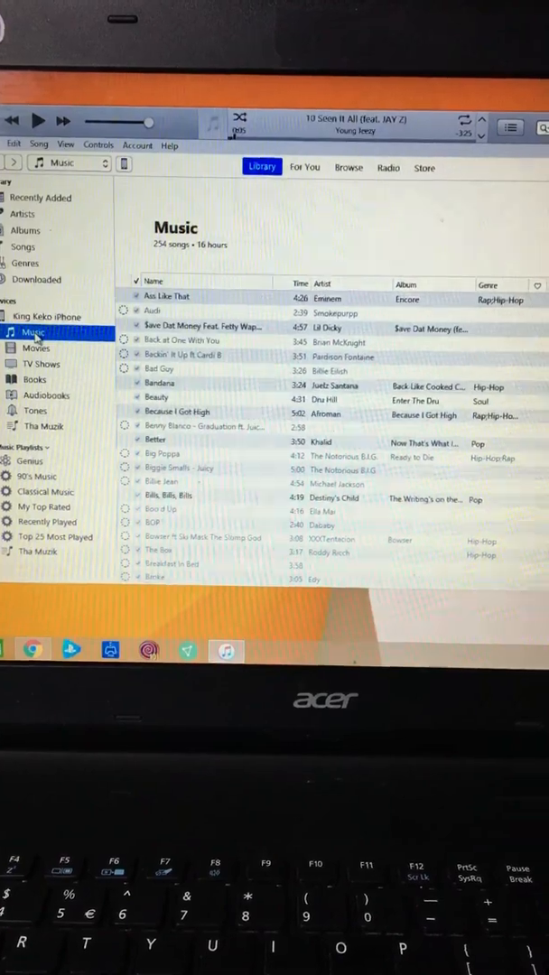
pyautogui.scroll(-3)
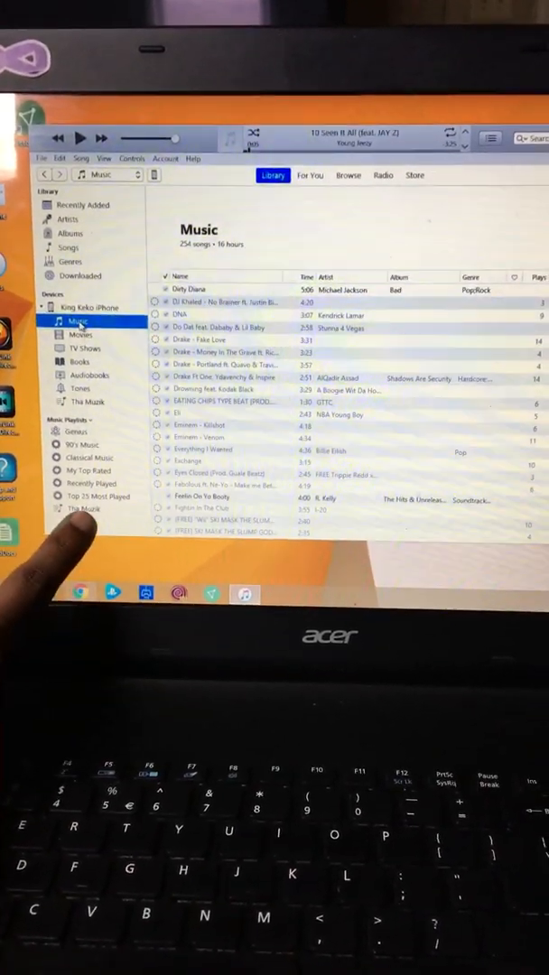
pyautogui.scroll(-3)
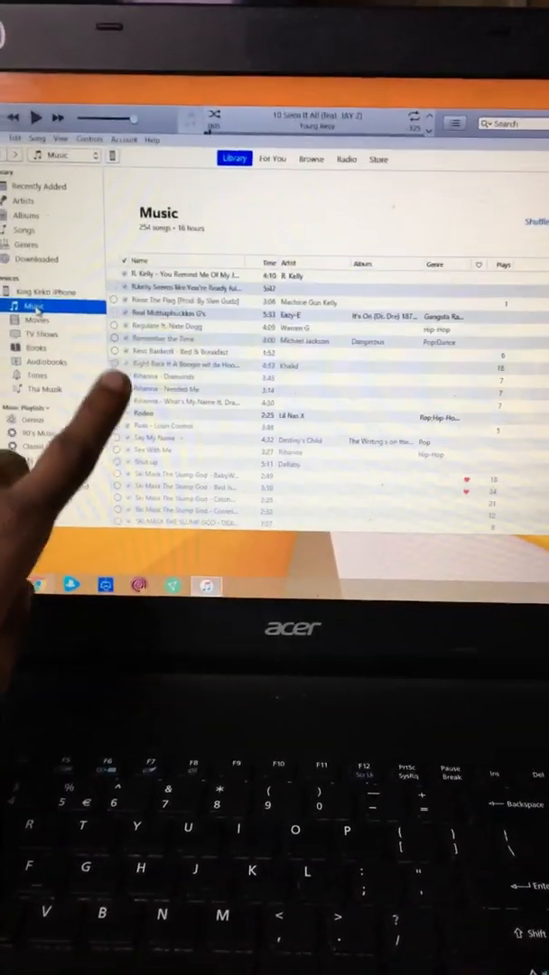
pyautogui.scroll(-3)
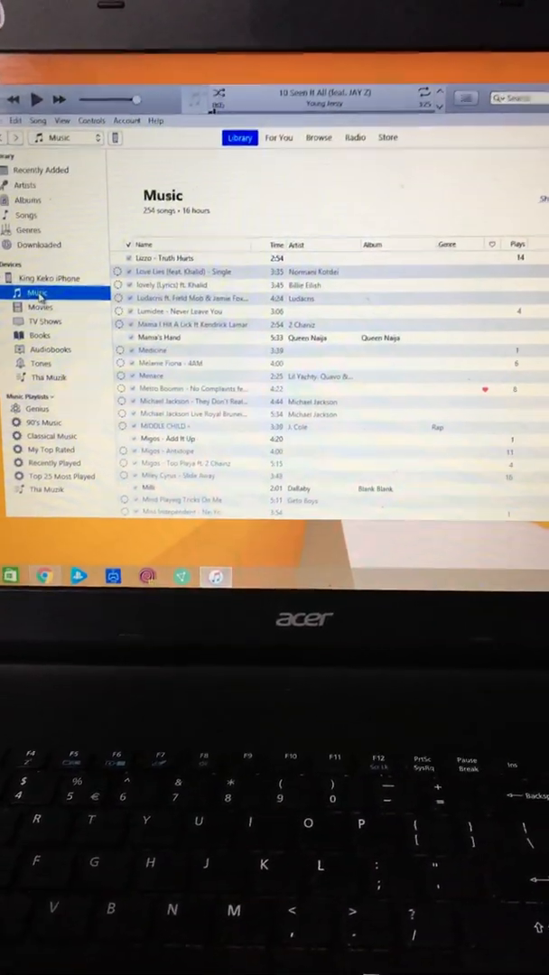
pyautogui.scroll(-3)
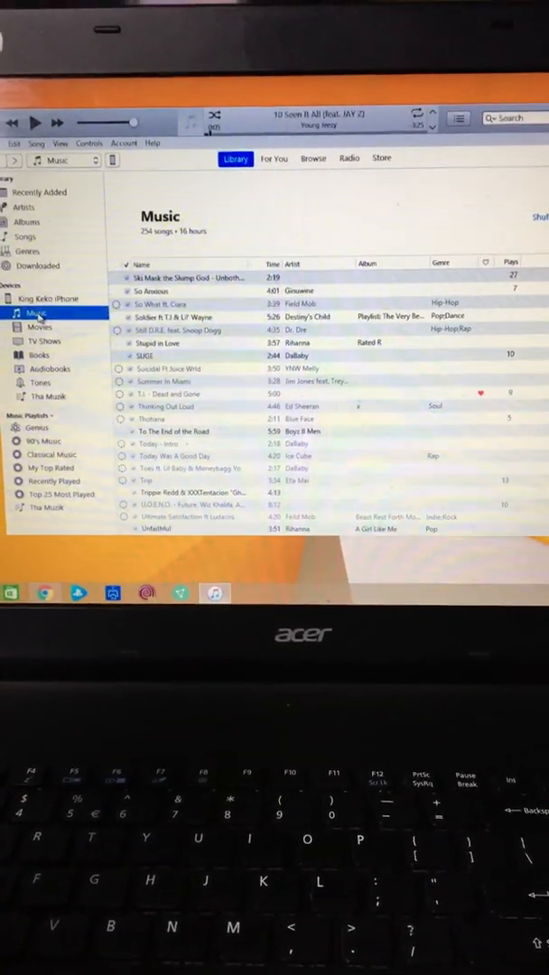
pyautogui.scroll(-3)
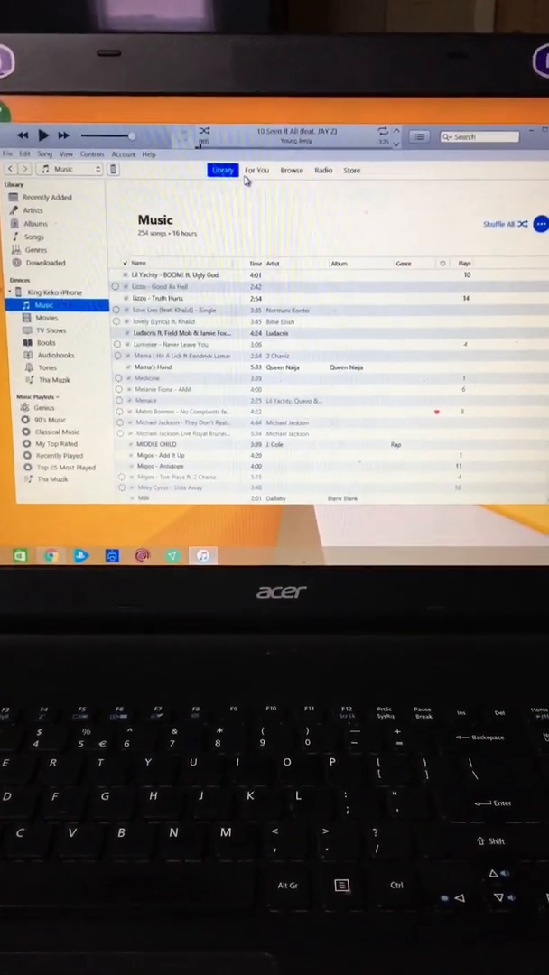
pyautogui.scroll(-3)
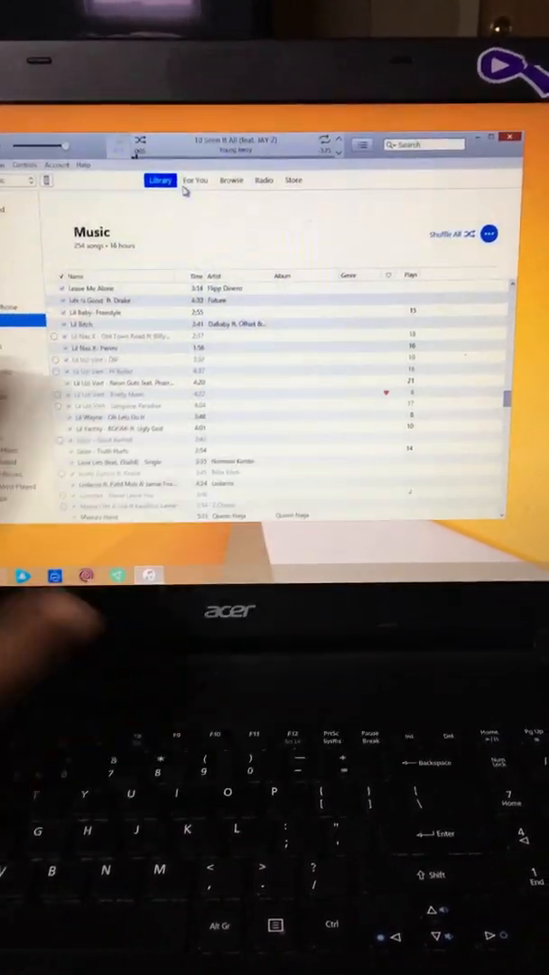
pyautogui.scroll(-3)
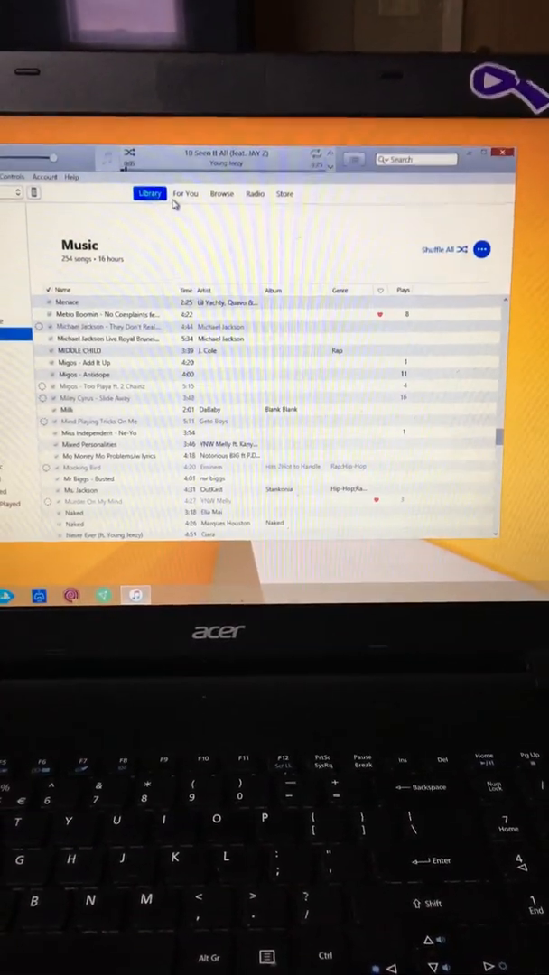
pyautogui.scroll(-3)
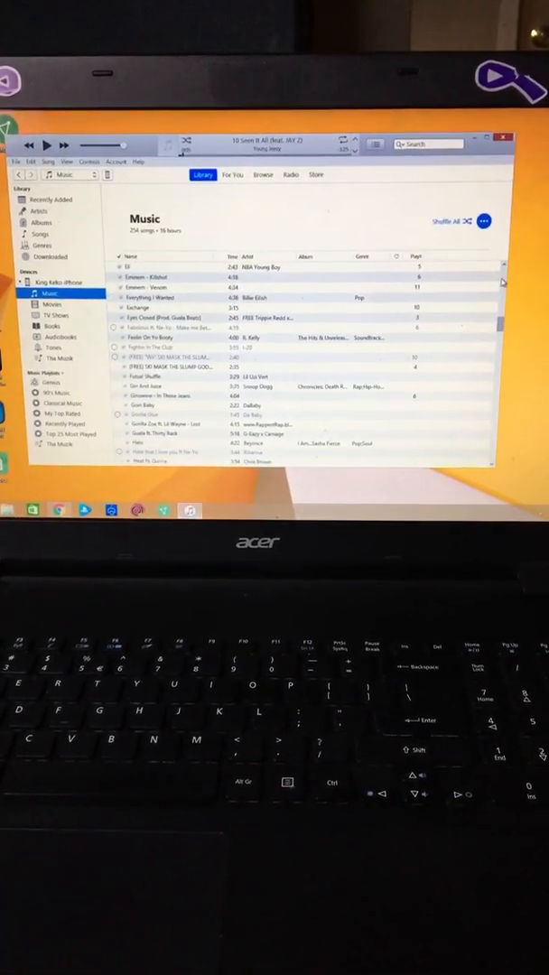
pyautogui.scroll(-3)
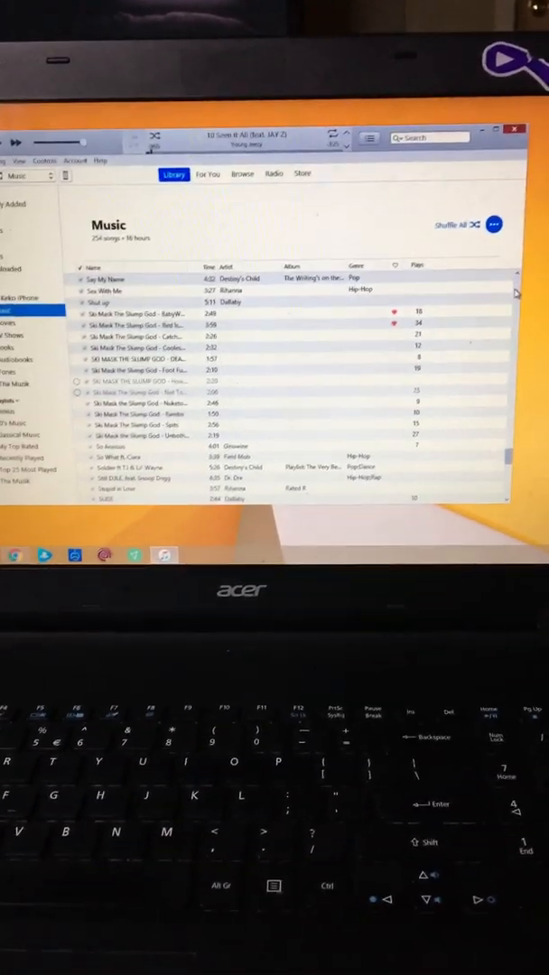
pyautogui.scroll(-3)
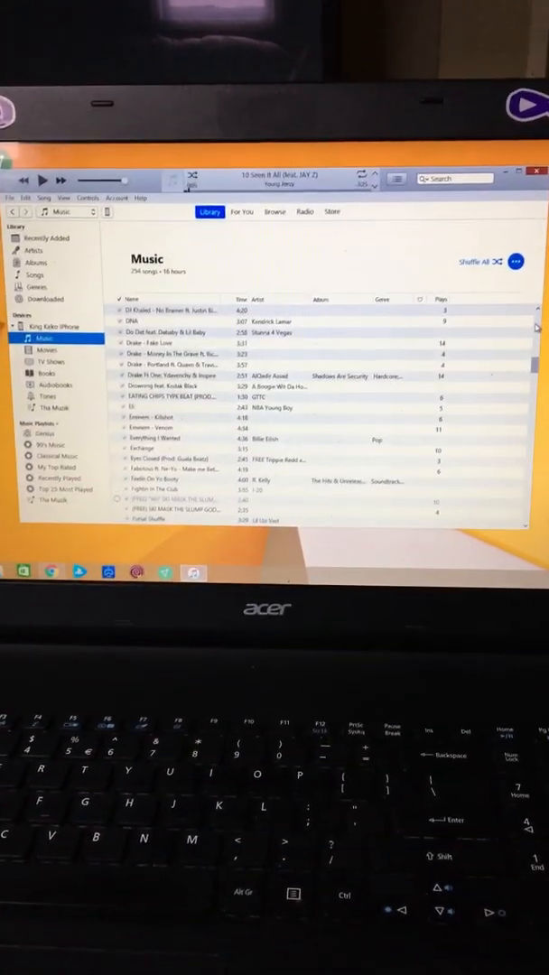
pyautogui.scroll(-3)
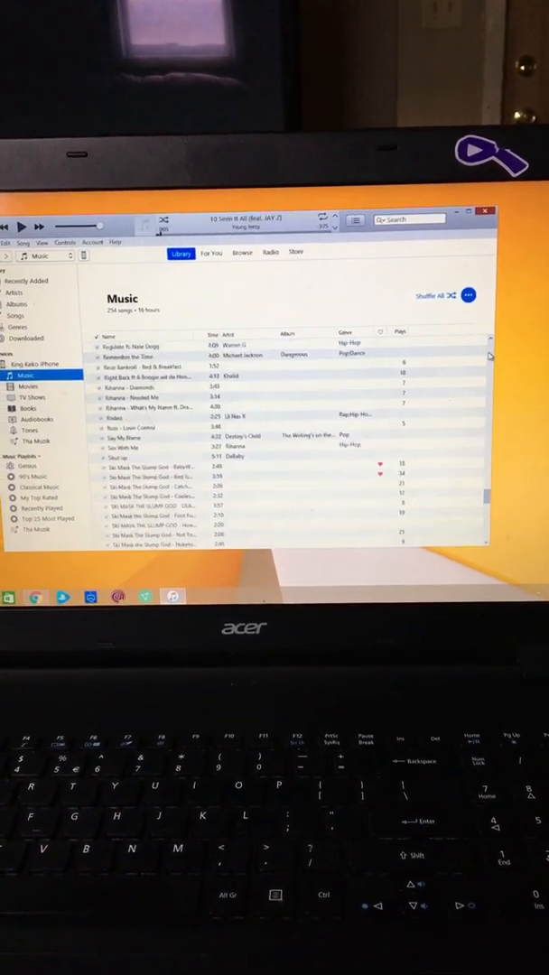
pyautogui.scroll(-3)
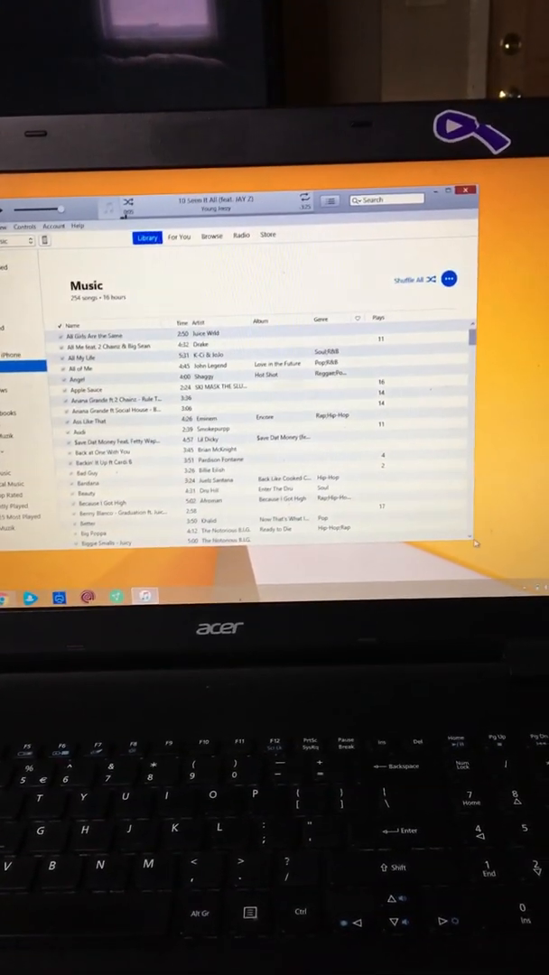
pyautogui.scroll(-3)
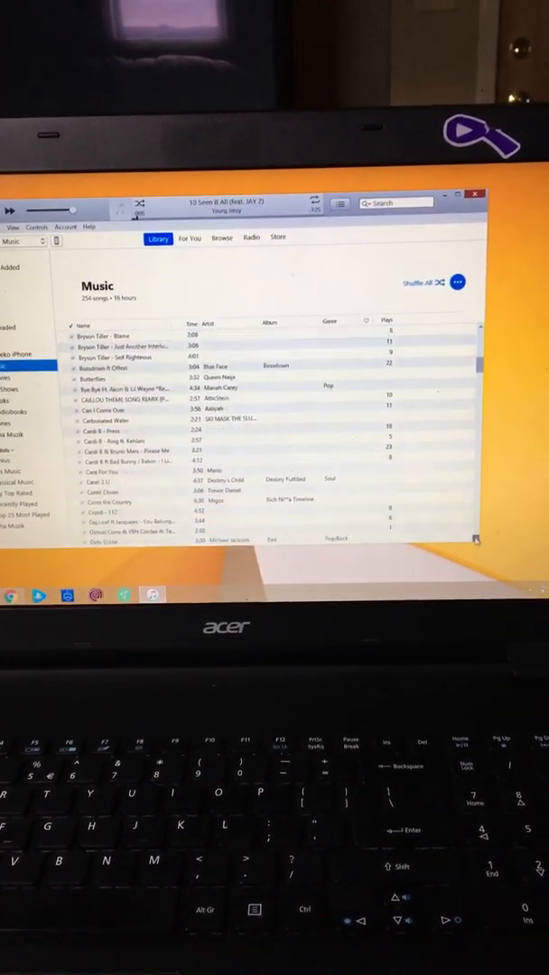
pyautogui.scroll(-3)
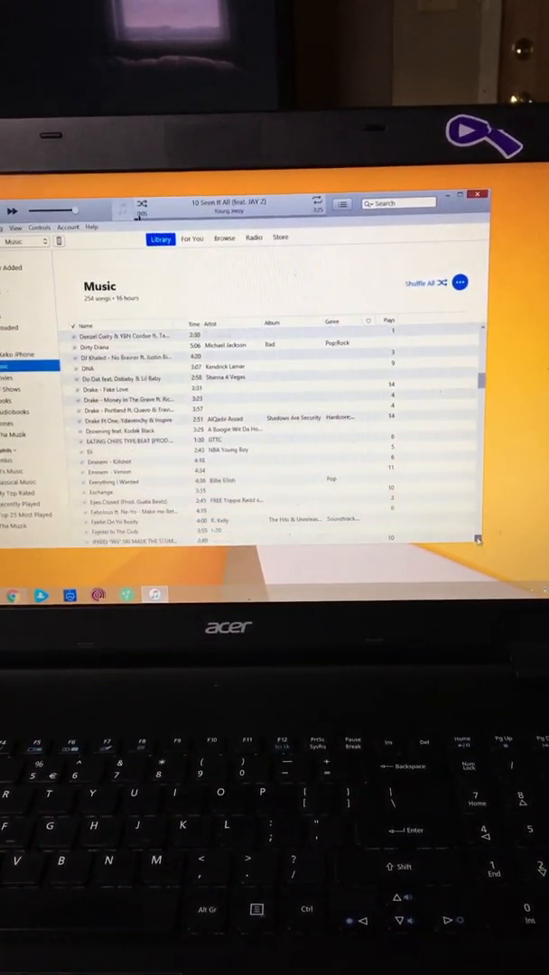
pyautogui.scroll(-3)
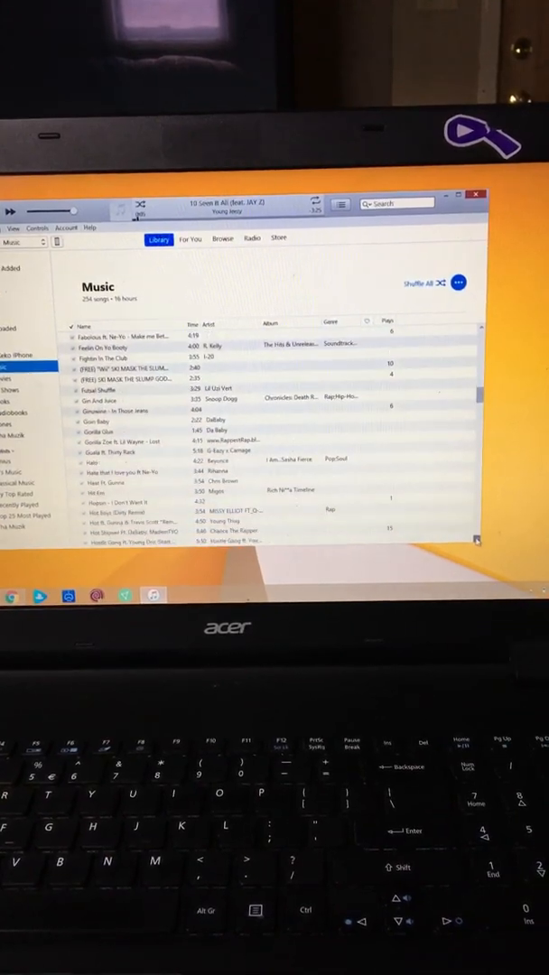
pyautogui.scroll(-3)
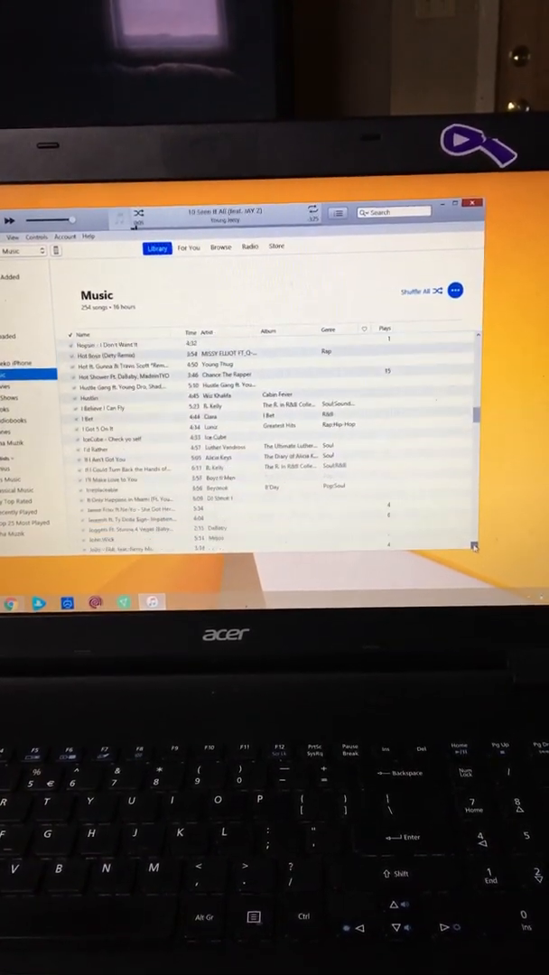
pyautogui.scroll(-3)
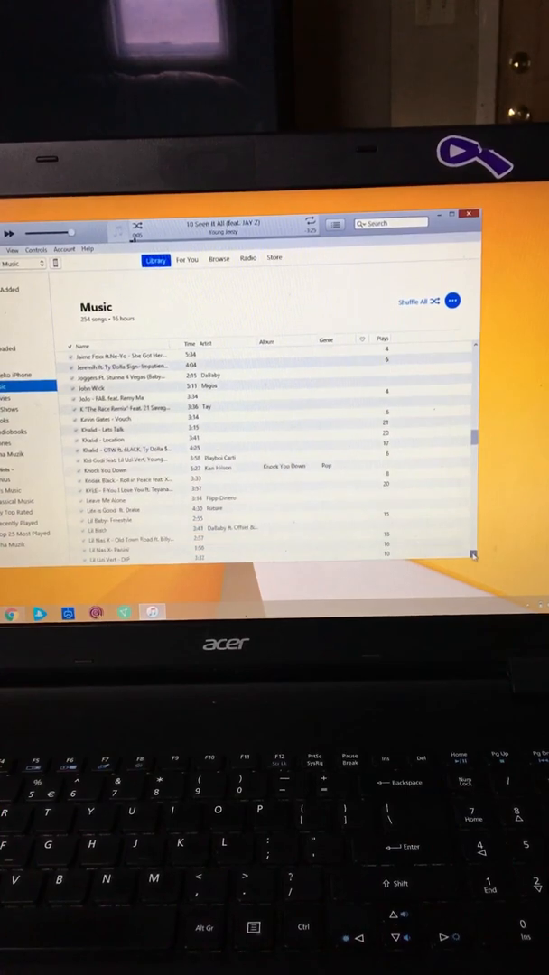
pyautogui.scroll(-3)
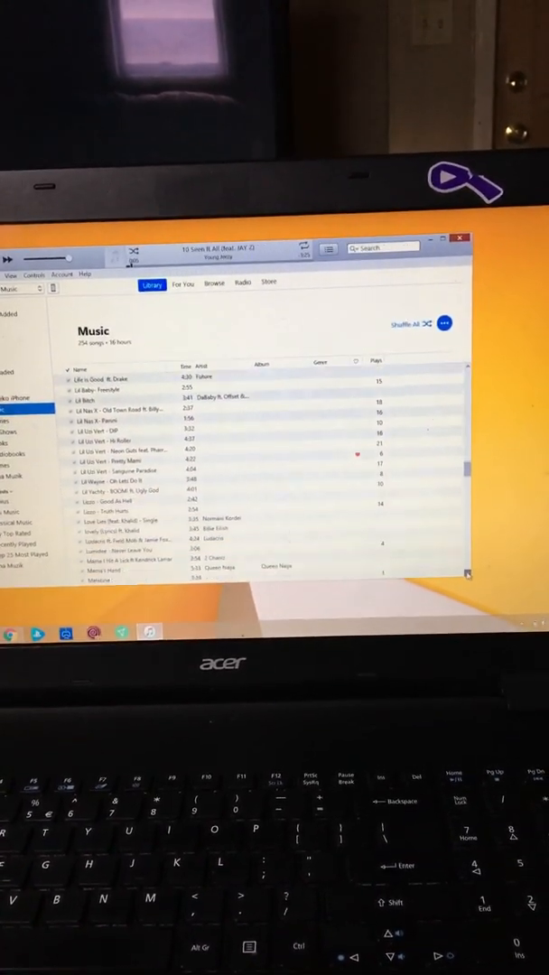
pyautogui.scroll(-3)
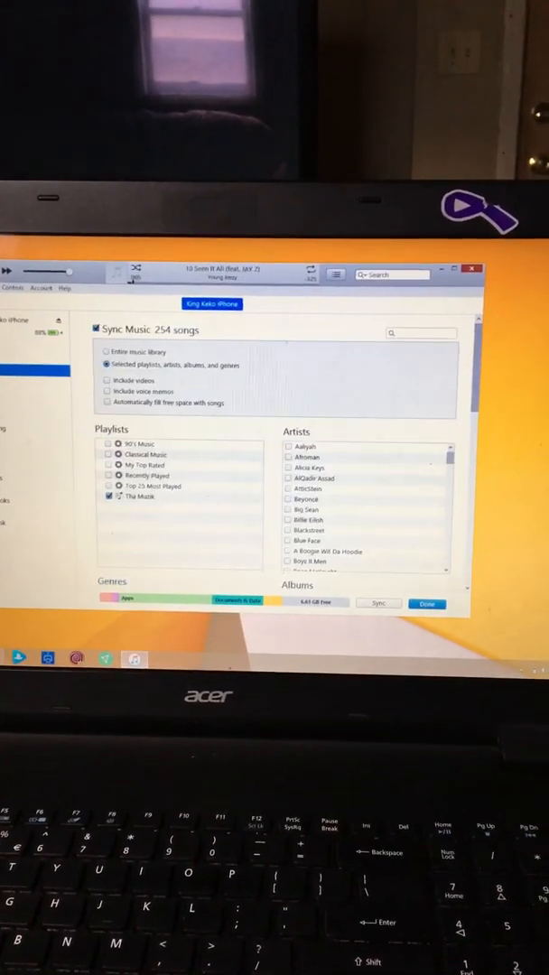
# - Uncheck Sync Music, confirm song removal, then re-enable syncing with Tha Muzik selected
pyautogui.click(97, 328)
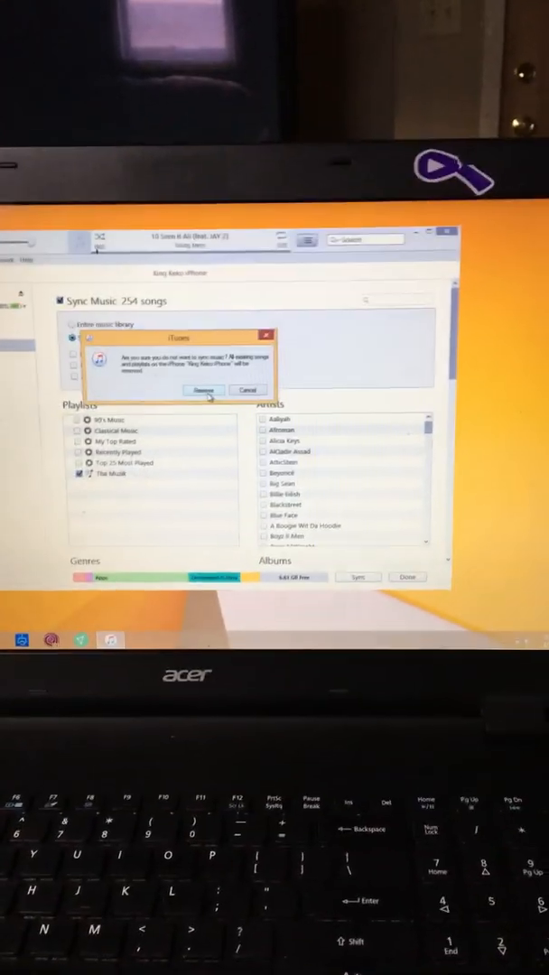
pyautogui.click(202, 389)
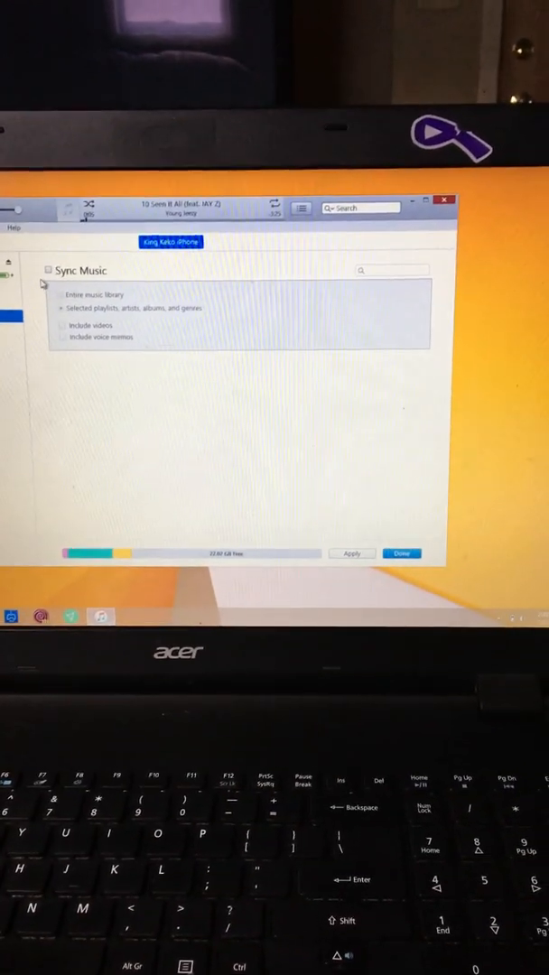
pyautogui.click(56, 270)
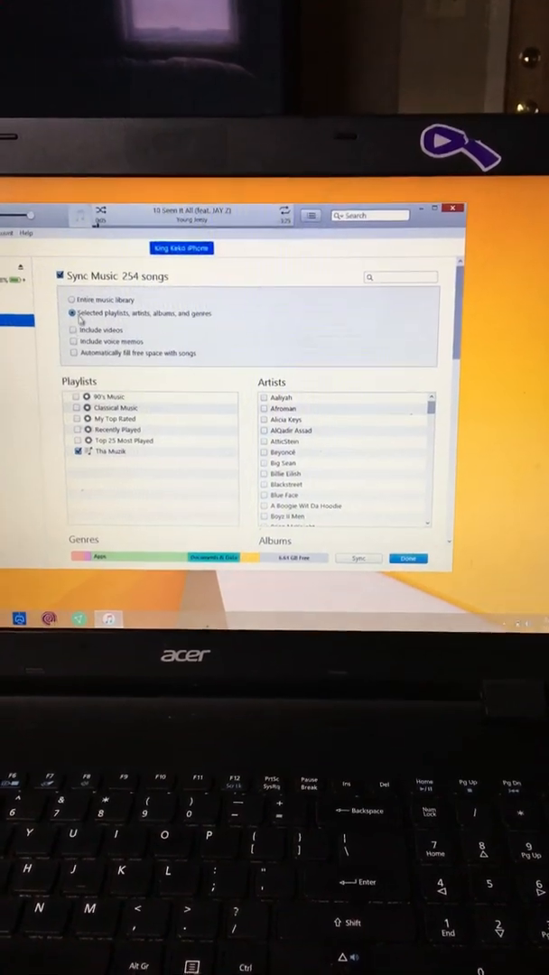